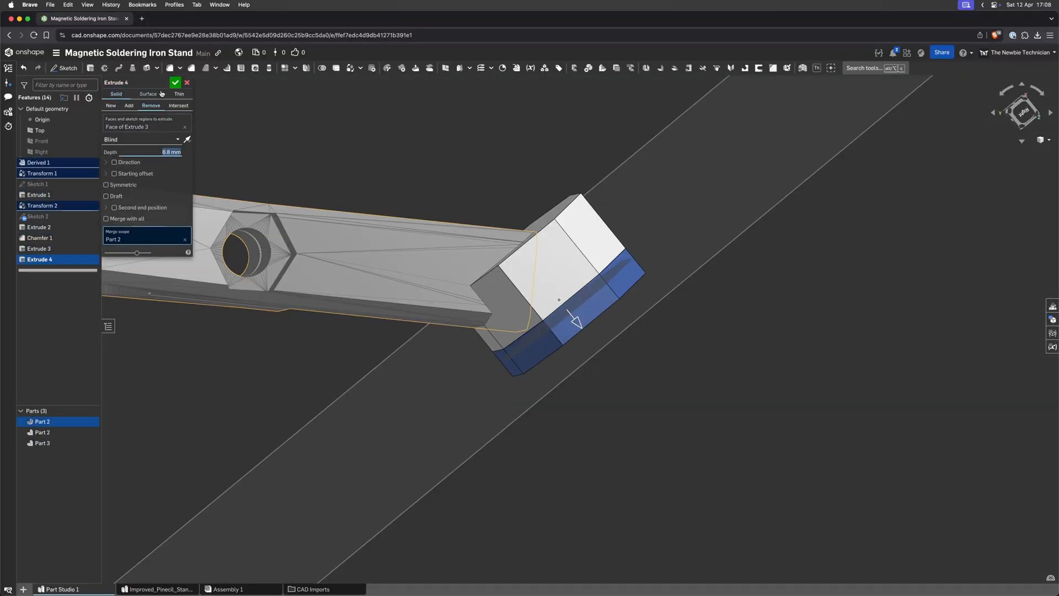
Step: Confirm the 8 mm Remove extrude cutting the holder's end face
{"action": "left_click", "coordinate": [175, 81]}
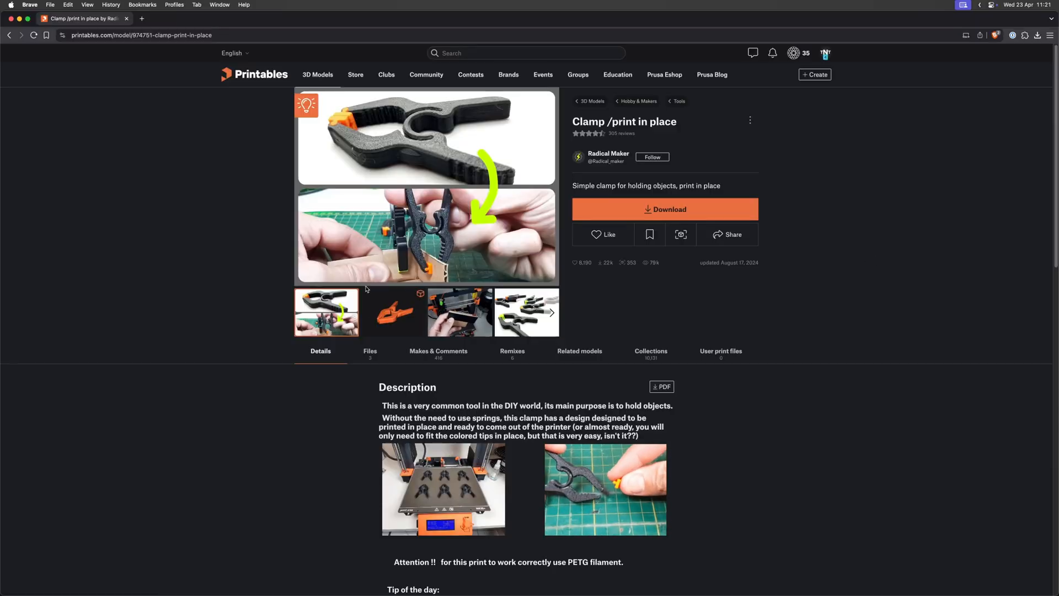
Step: Place the imported clamp body in the stand model beside the holder's end block
{"action": "left_click", "coordinate": [459, 311]}
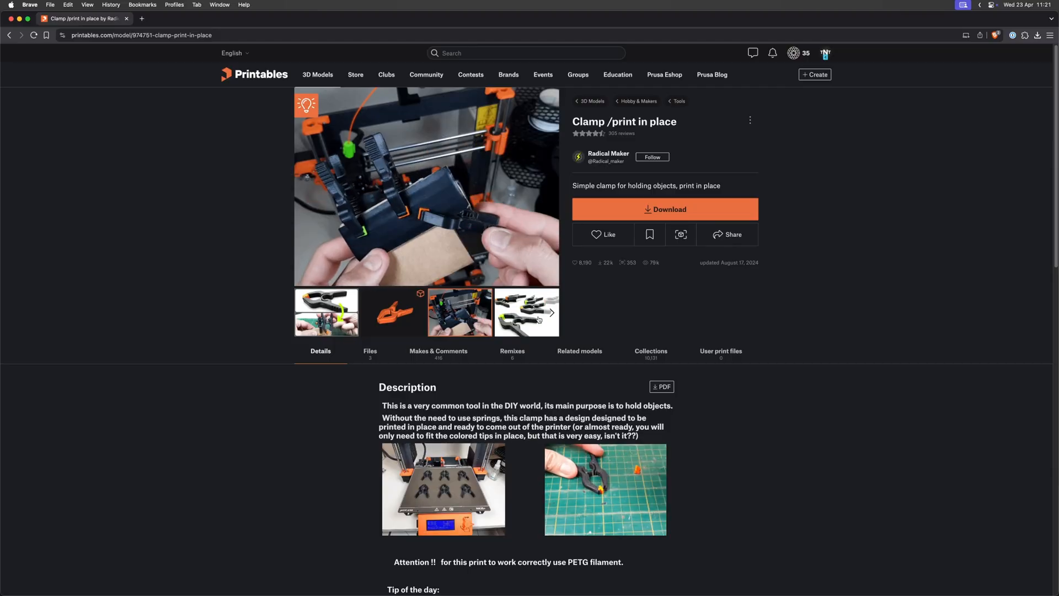
{"action": "left_click", "coordinate": [183, 18]}
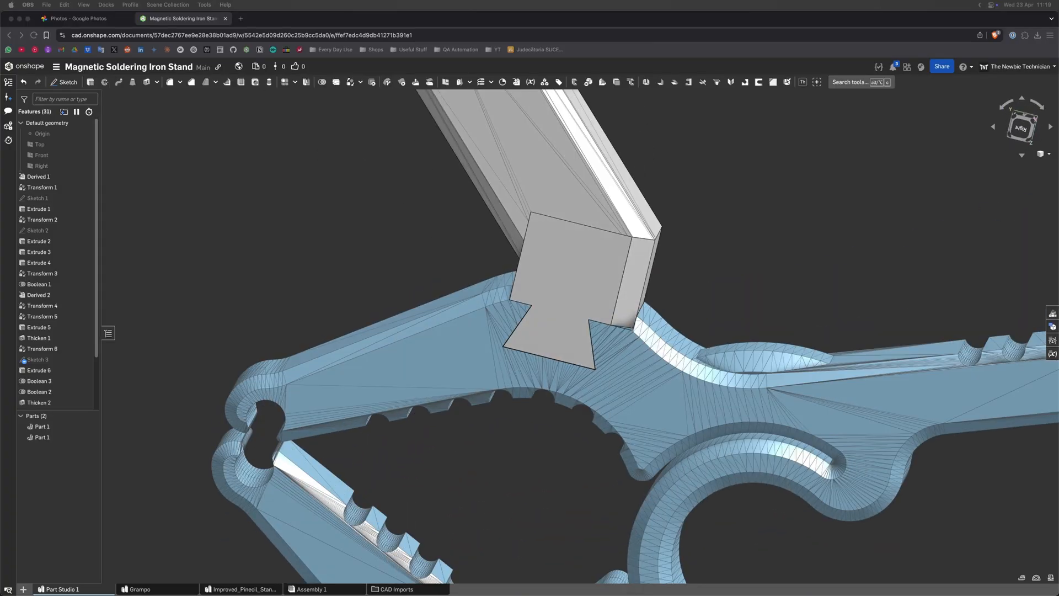